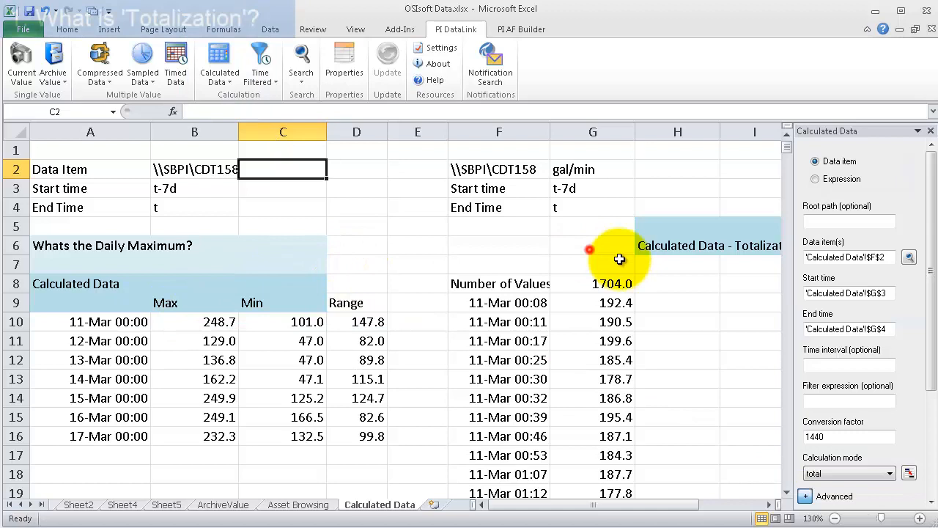
# Move the \\SBPI\CDT158 tag and gal/min units to G2:H2 and label F2 'Flow Rate'
pyautogui.click(677, 246)
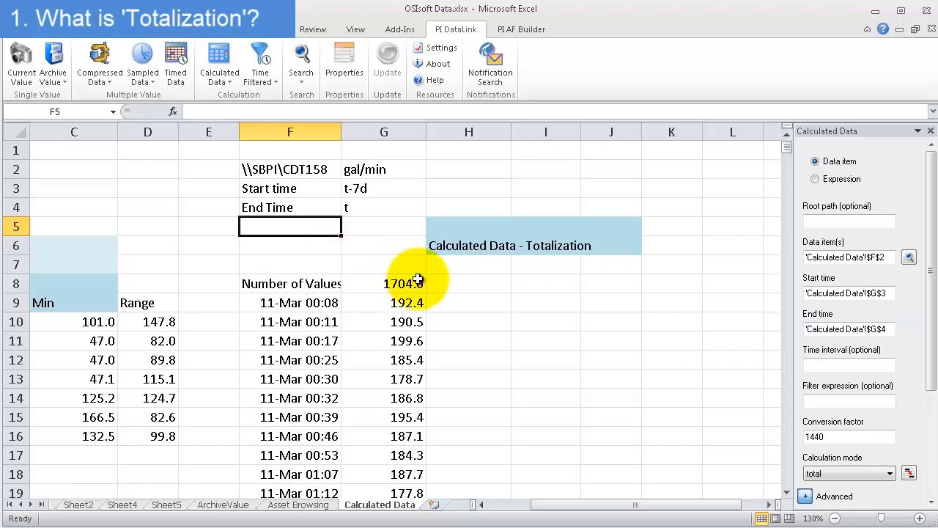
pyautogui.click(469, 283)
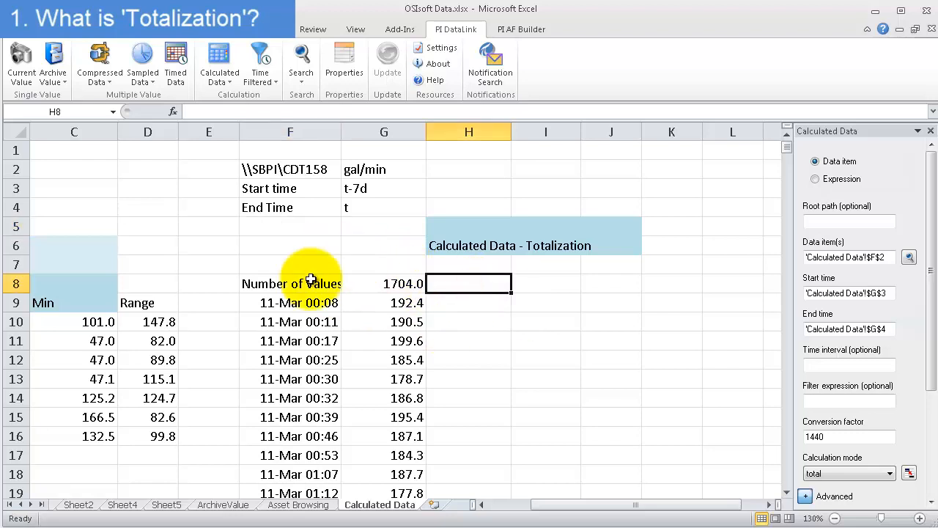
pyautogui.click(290, 169)
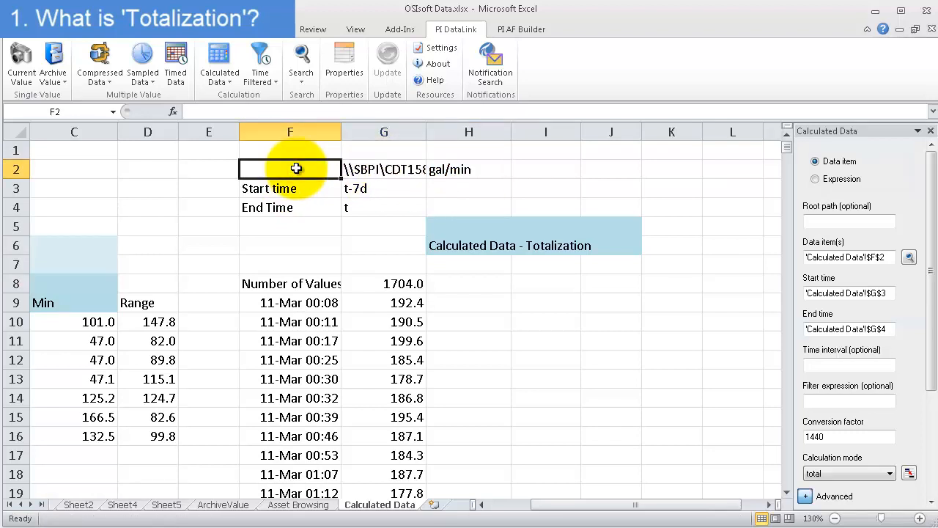
pyautogui.click(290, 188)
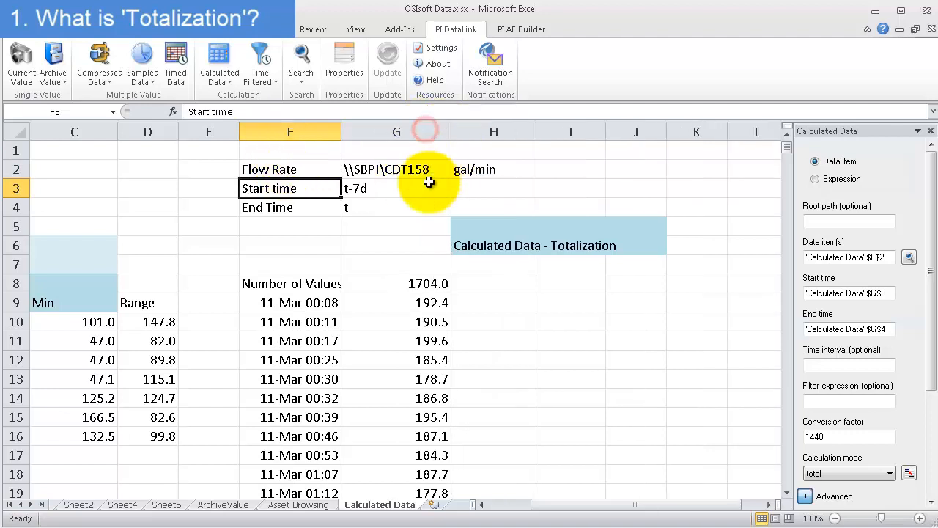
pyautogui.click(396, 169)
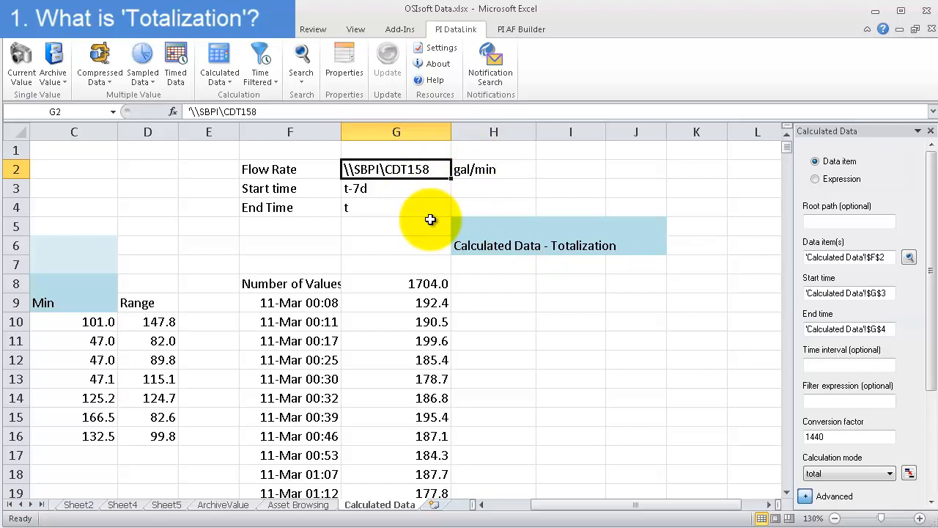
# Scroll down to around row 1697 to view the compressed flow-rate scatter chart
pyautogui.scroll(-3)
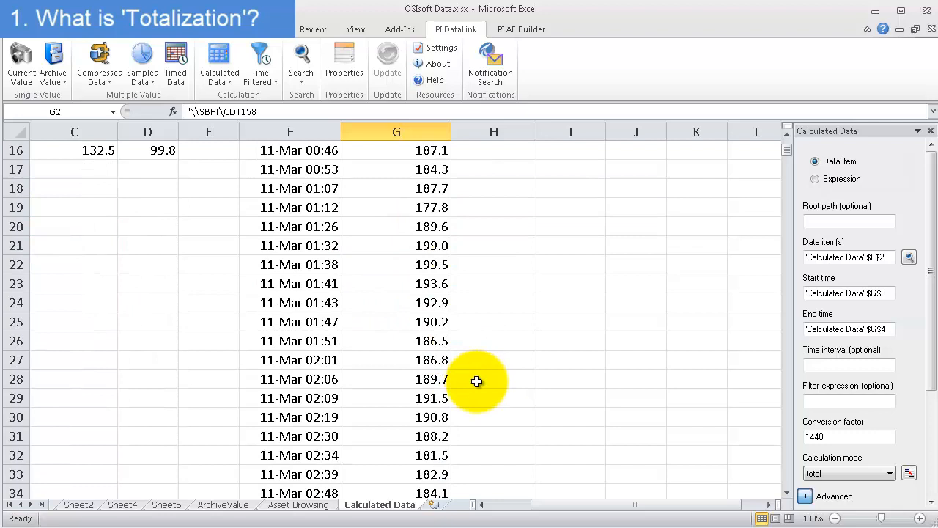
pyautogui.scroll(-3)
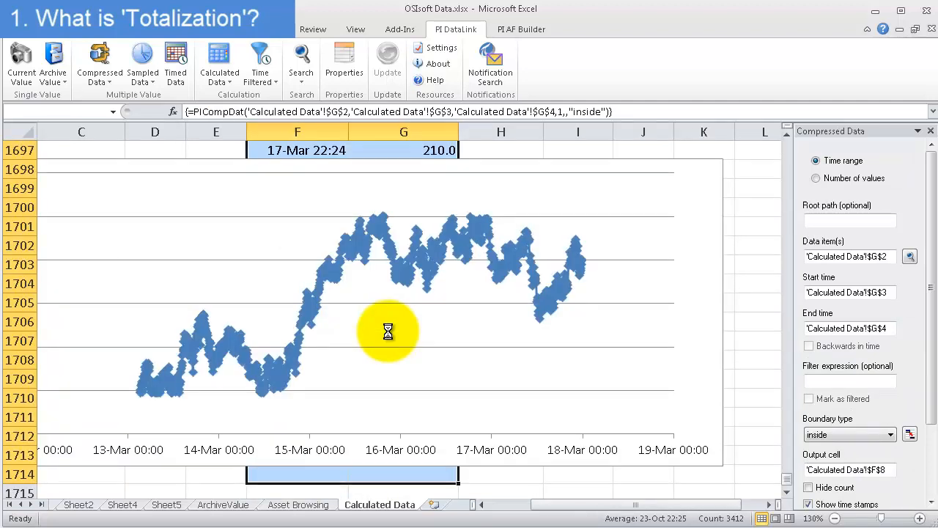
pyautogui.moveTo(331, 233)
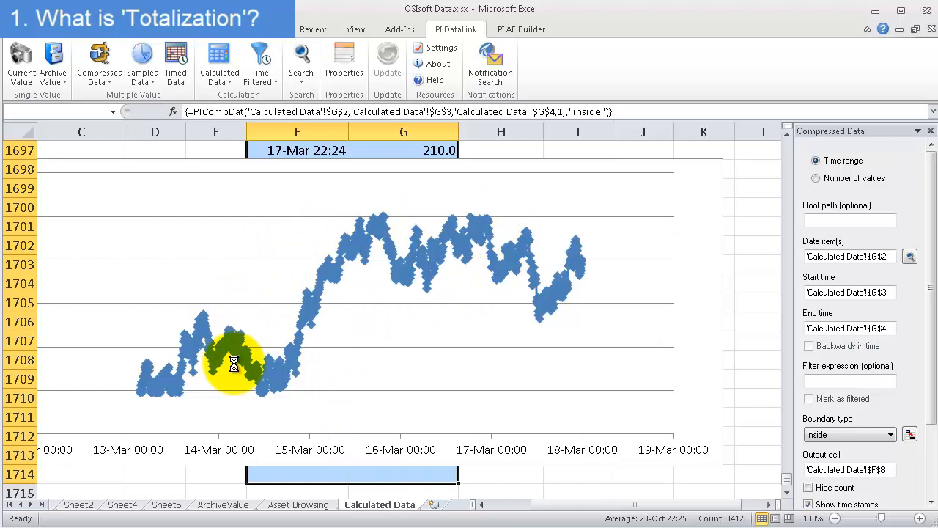
pyautogui.moveTo(145, 402)
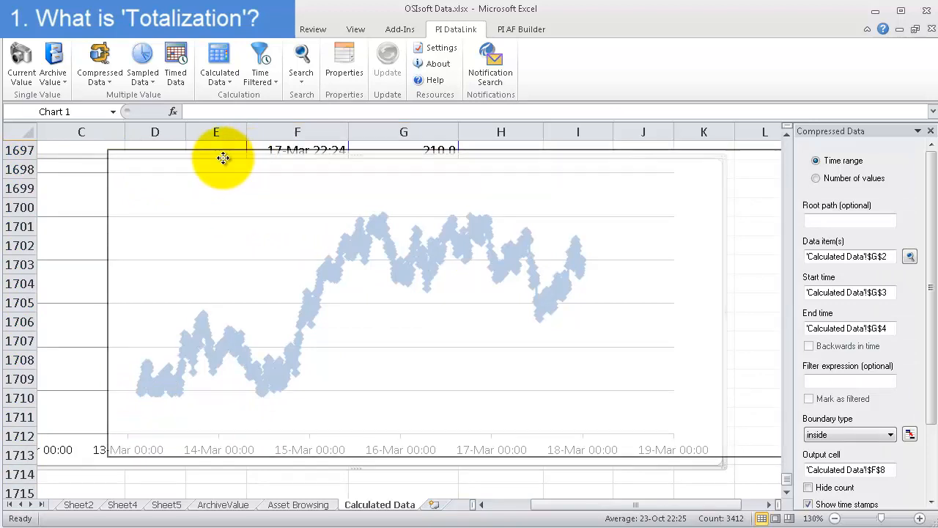
pyautogui.click(224, 159)
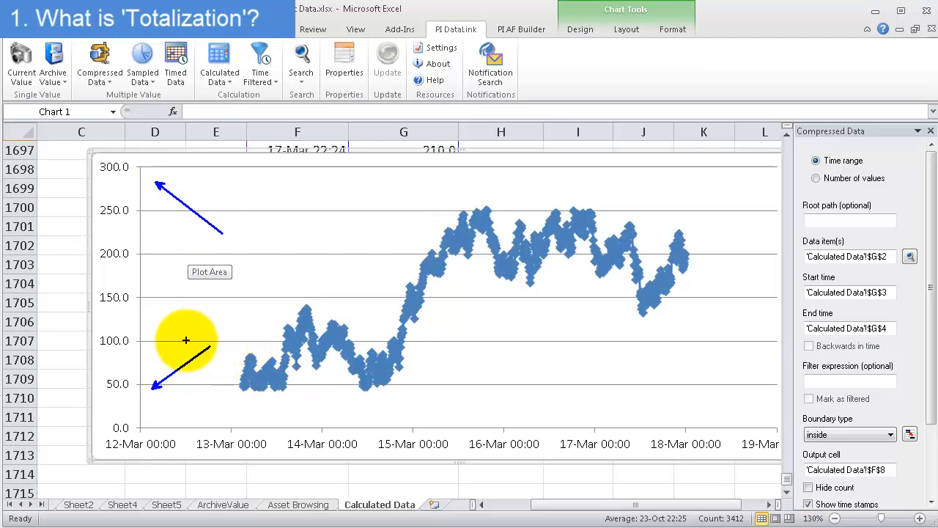
pyautogui.write('gal')
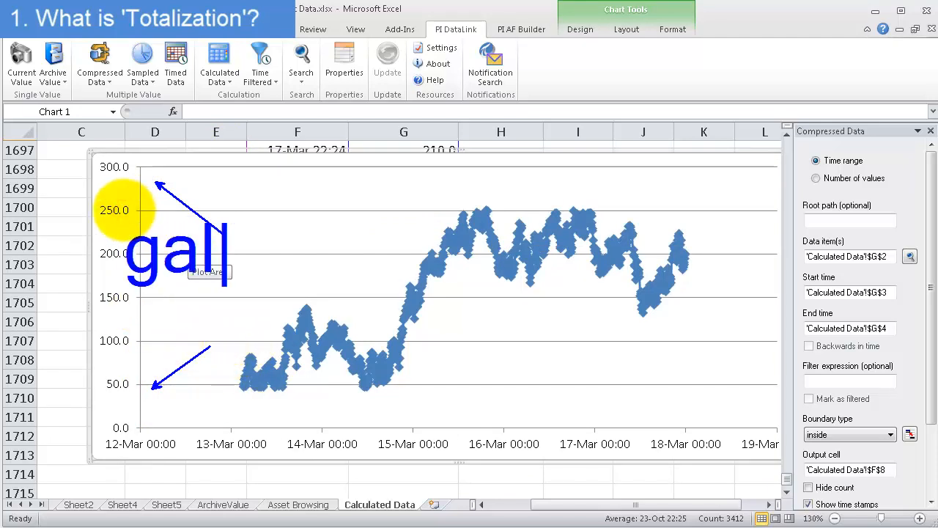
pyautogui.write('/min')
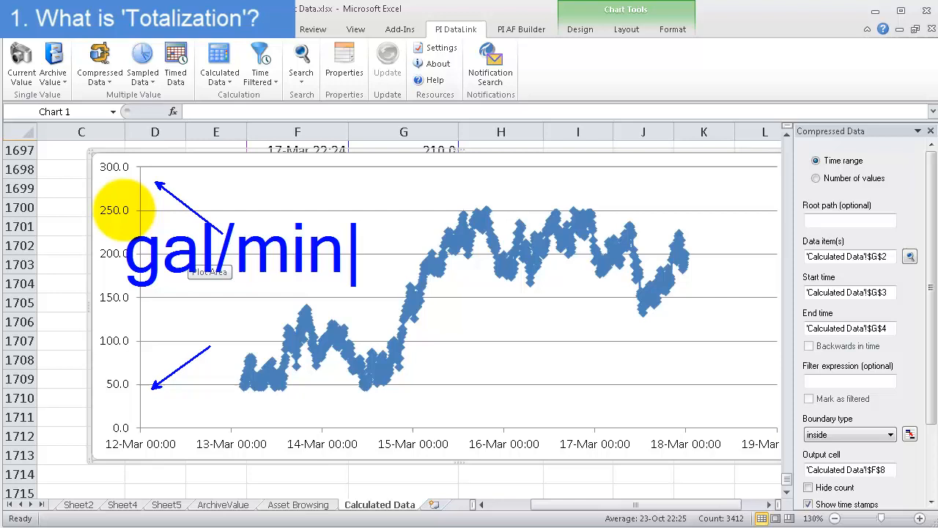
pyautogui.moveTo(670, 373)
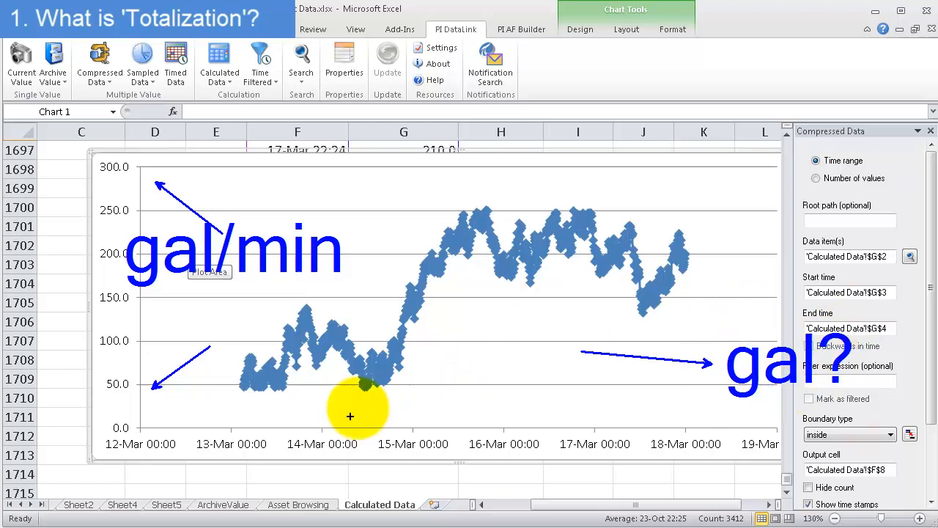
pyautogui.moveTo(261, 405)
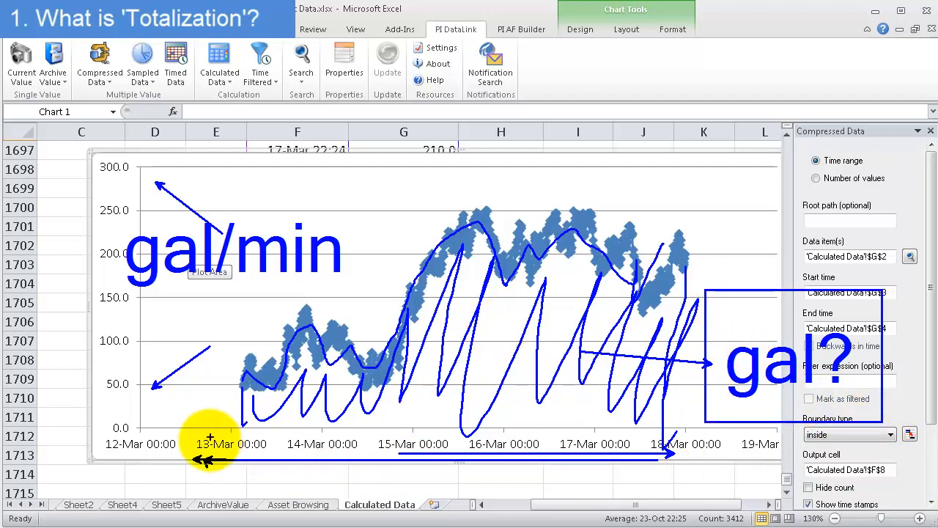
pyautogui.moveTo(253, 374)
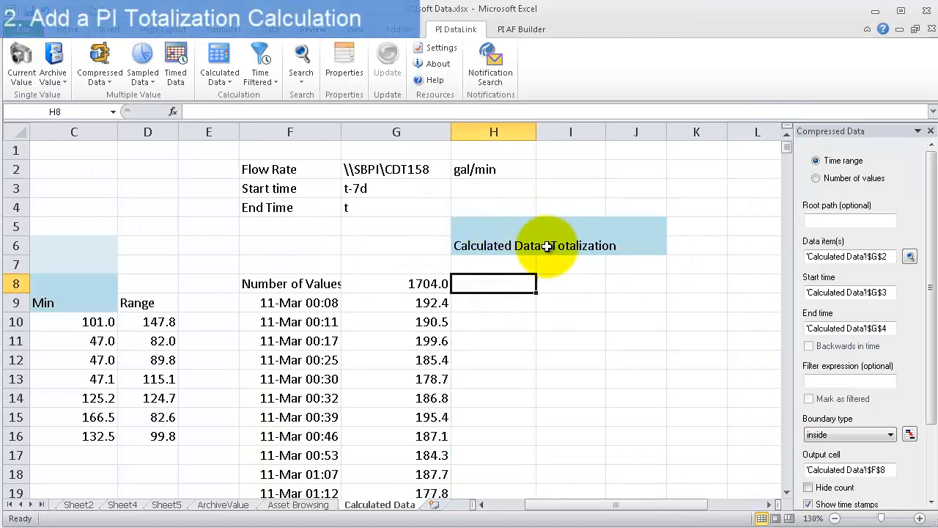
# Total tag G2 from start time G3 to end time G4 into I8 with PI DataLink
pyautogui.click(570, 283)
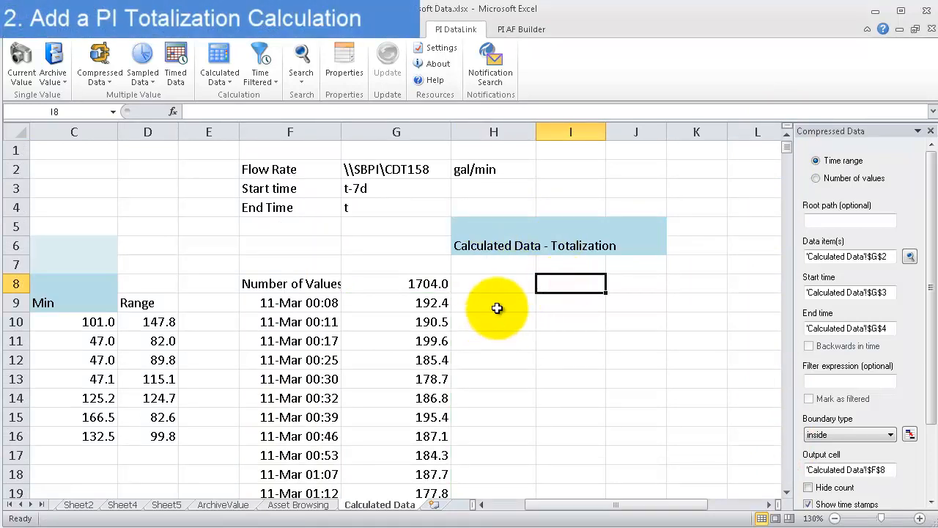
pyautogui.moveTo(931, 139)
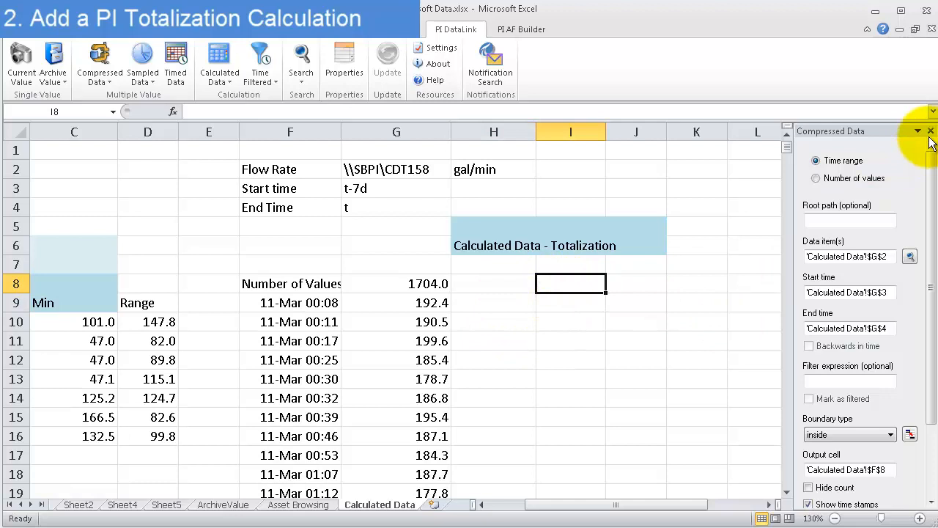
pyautogui.click(259, 62)
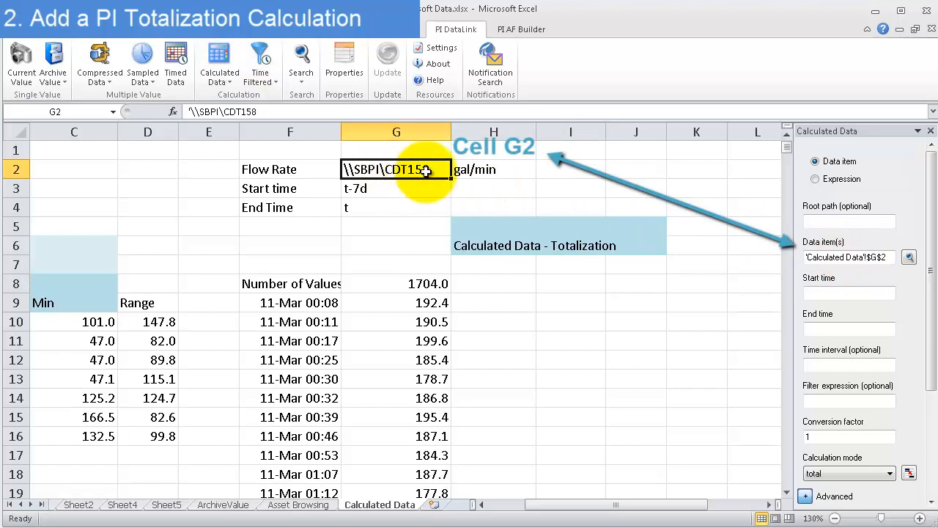
pyautogui.click(849, 293)
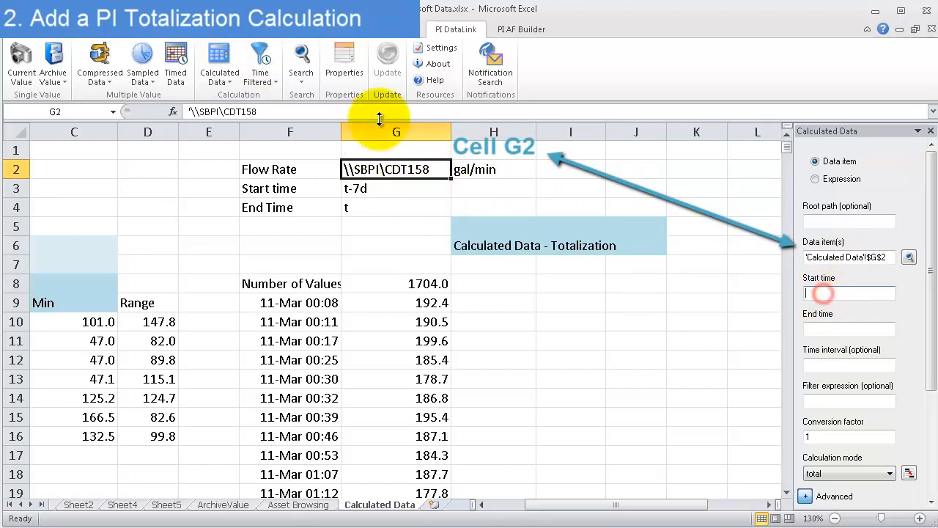
pyautogui.click(395, 189)
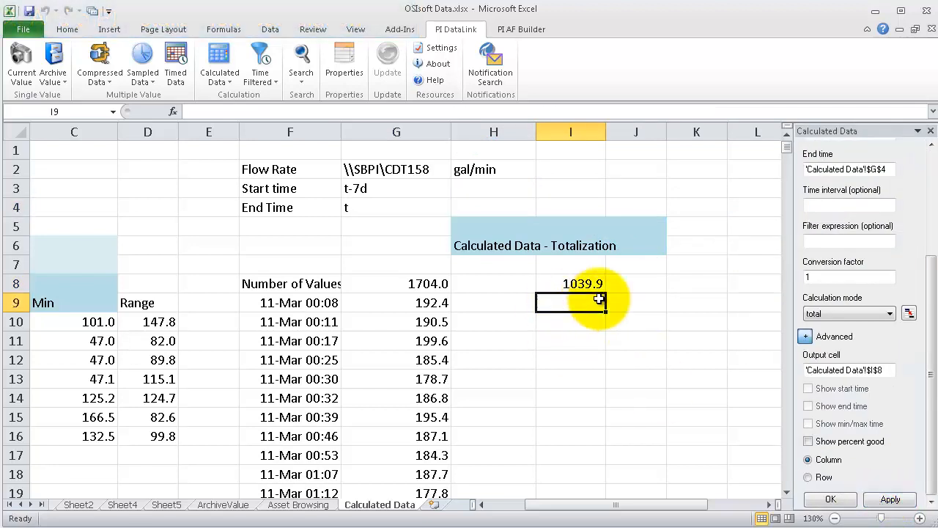
# Label the total 'this week' and enter =AVERAGE(G9:G1714) in H11, labelled 'average flowrate'
pyautogui.write('this week')
pyautogui.click(637, 283)
pyautogui.write('gal')
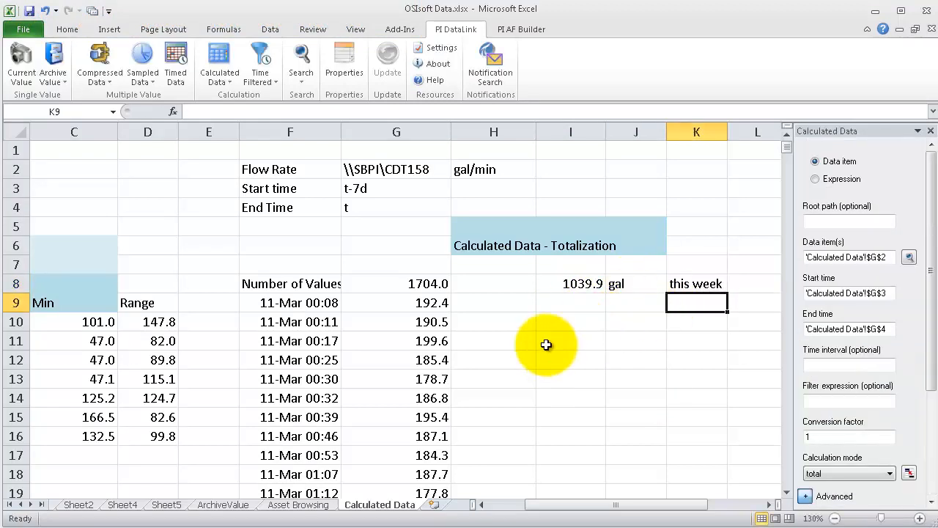
pyautogui.click(585, 284)
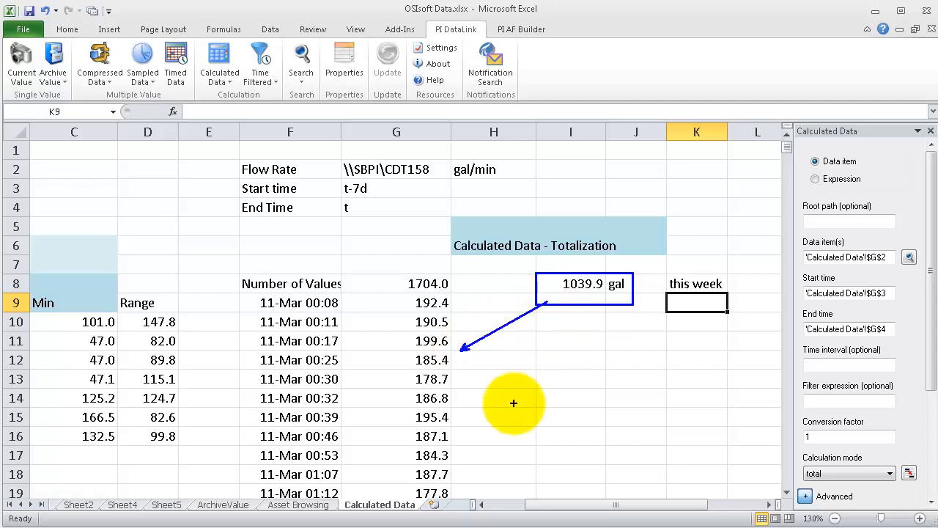
pyautogui.moveTo(401, 321)
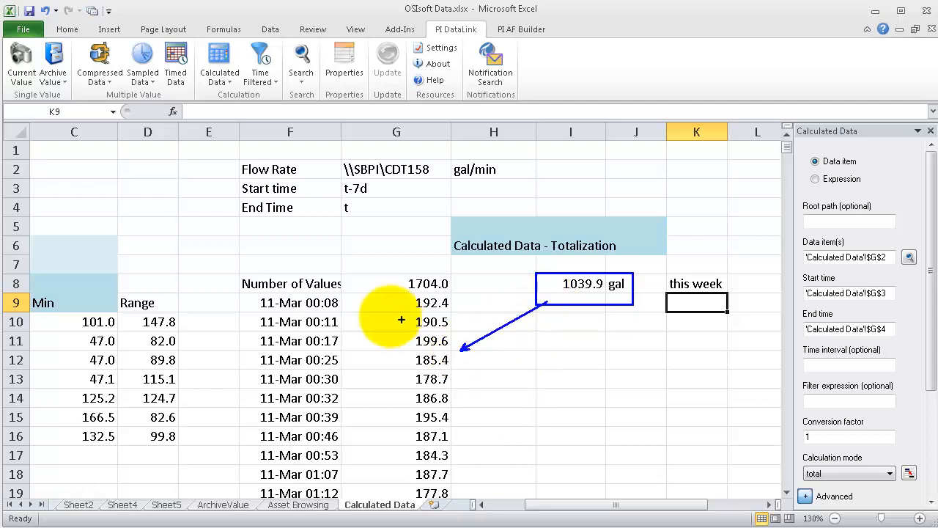
pyautogui.moveTo(570, 299)
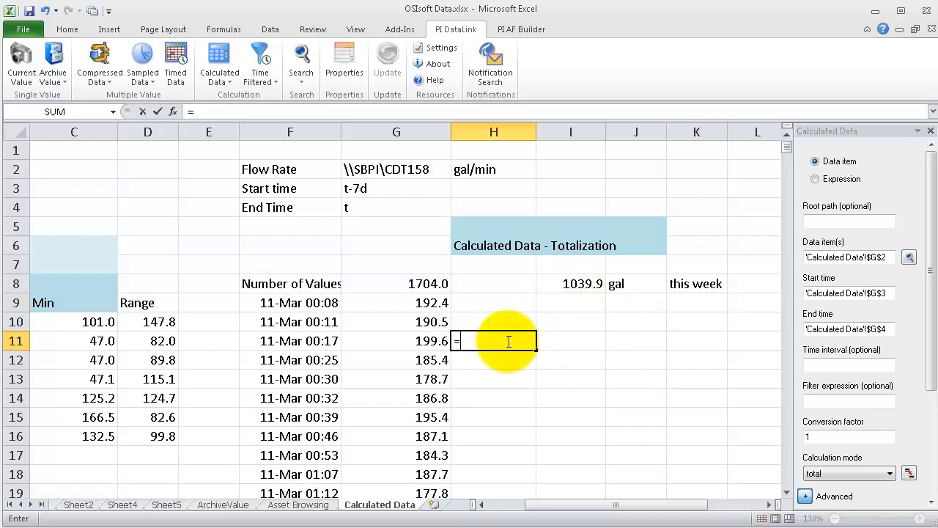
pyautogui.write('=average(')
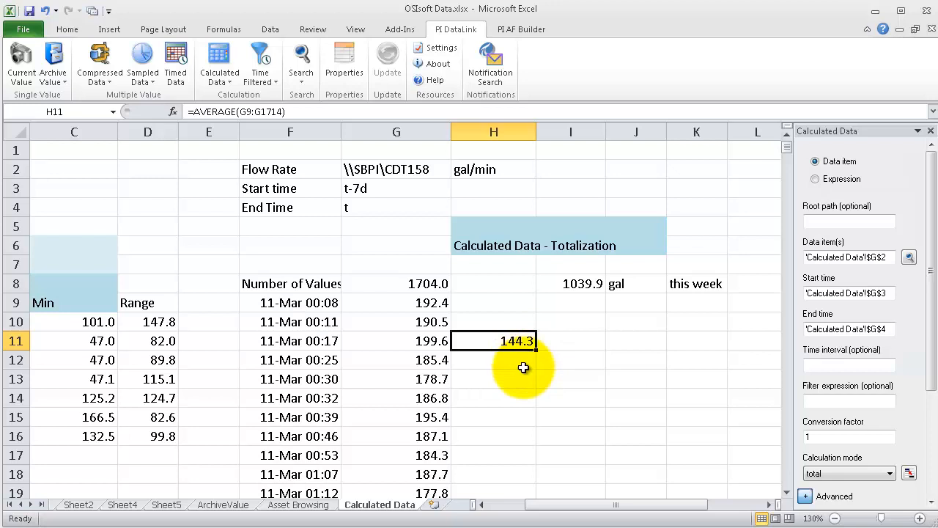
pyautogui.write('average flowrate')
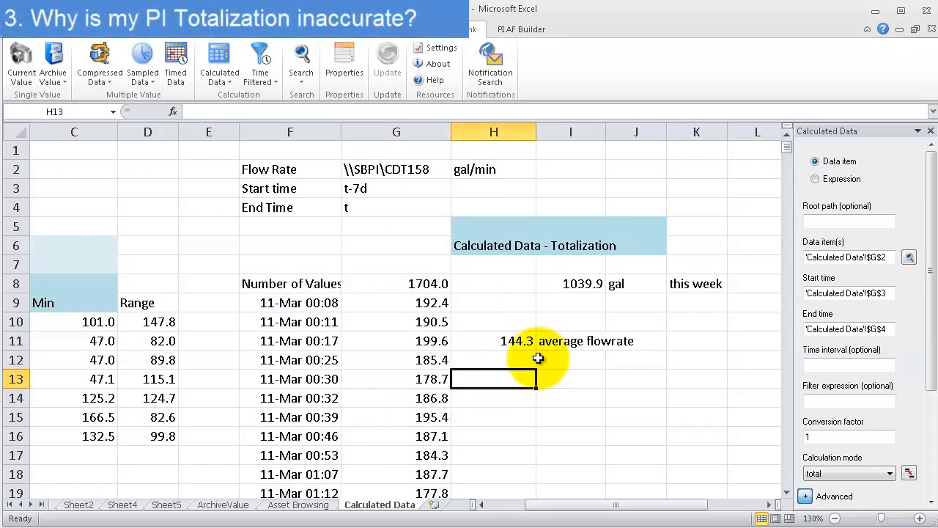
# Enter =H11 times a week's minutes in H13 and label it 'gal this week'
pyautogui.doubleClick(493, 378)
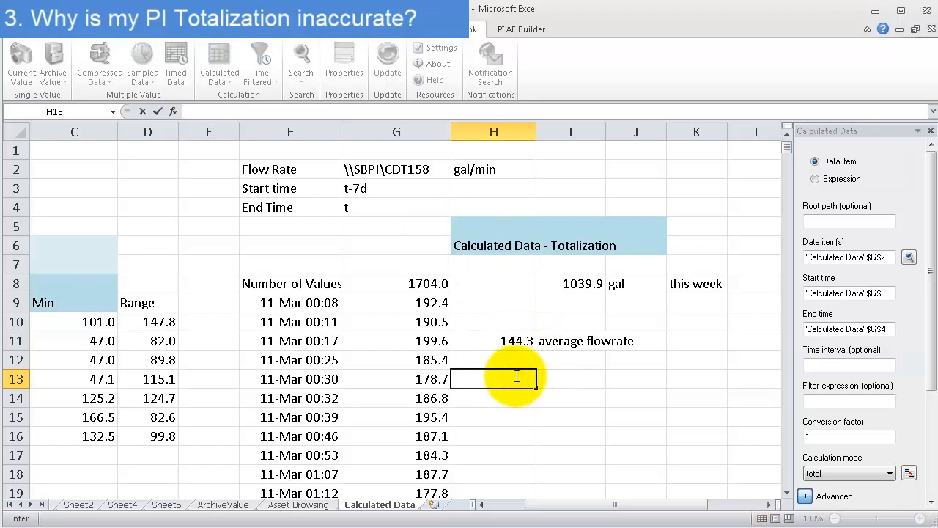
pyautogui.write('=H11')
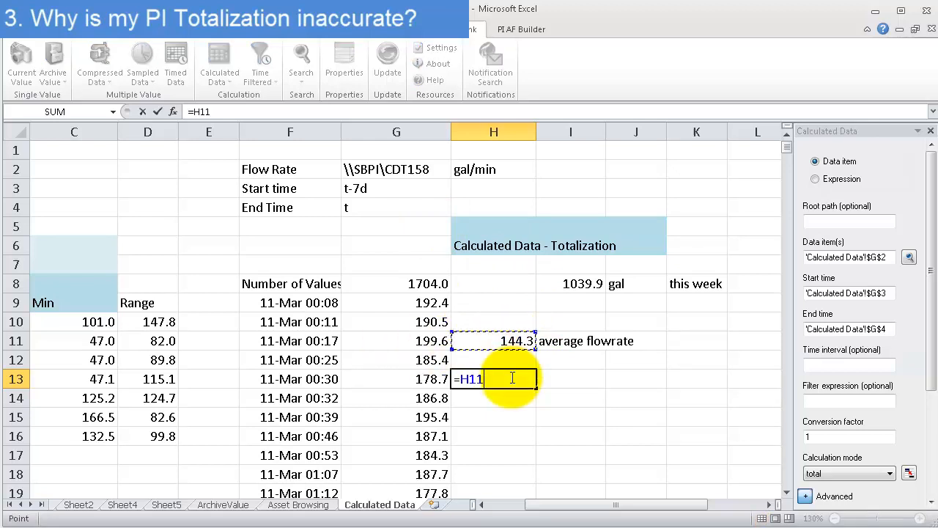
pyautogui.write('*6')
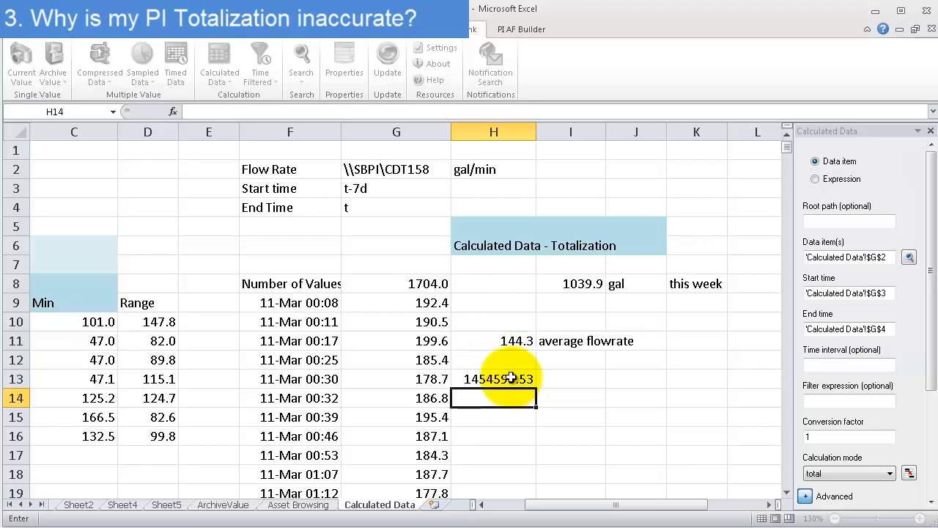
pyautogui.click(494, 379)
pyautogui.write('gal')
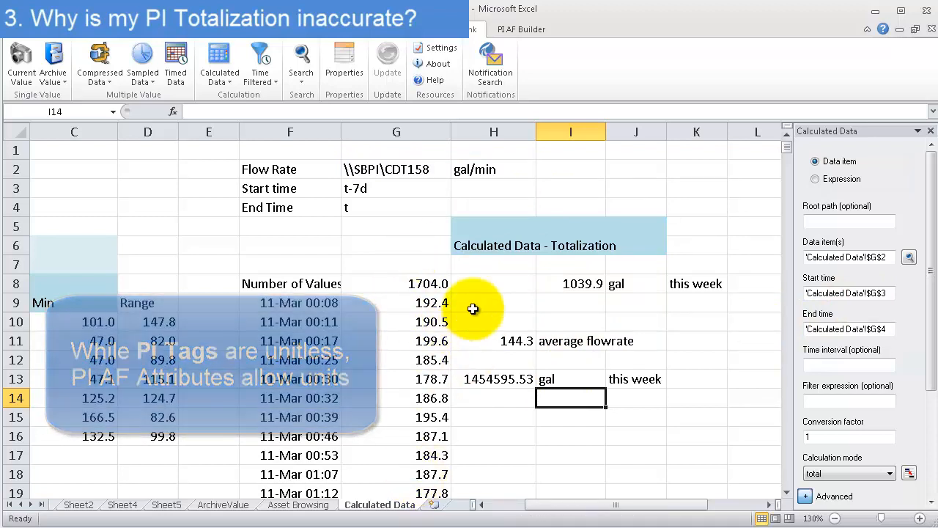
pyautogui.click(493, 188)
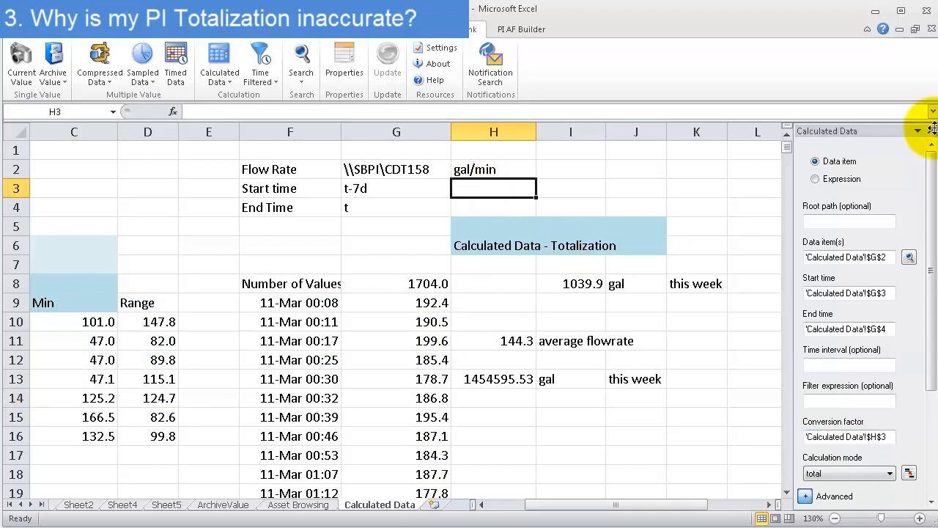
pyautogui.doubleClick(493, 169)
pyautogui.write('day')
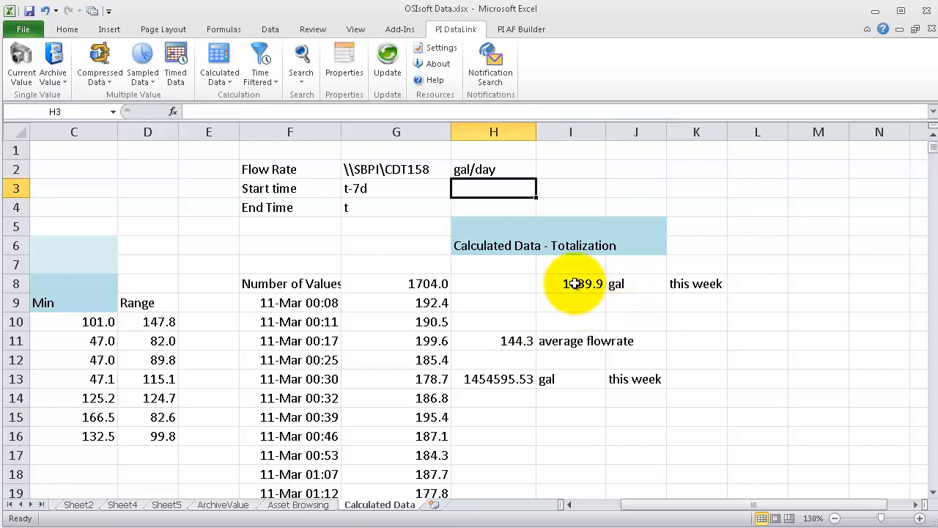
pyautogui.write('gal/min')
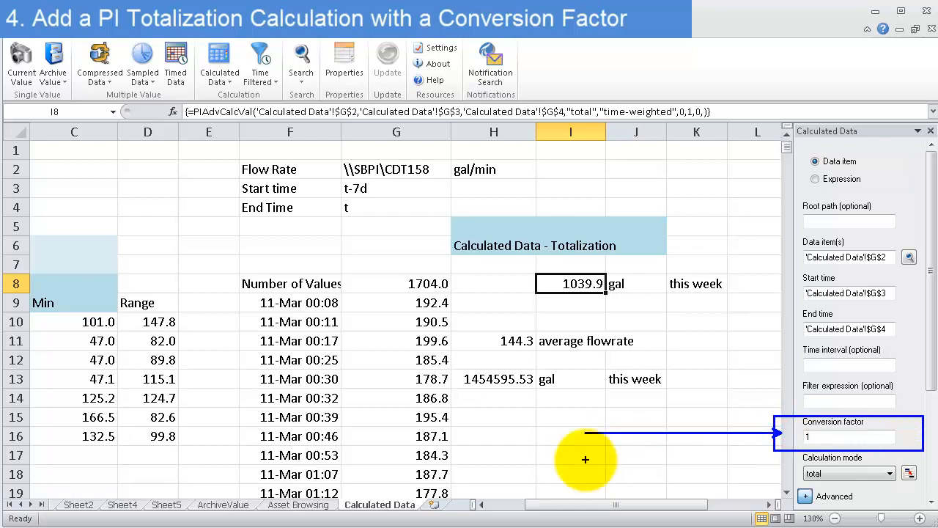
pyautogui.moveTo(618, 422)
pyautogui.write('enter the number of')
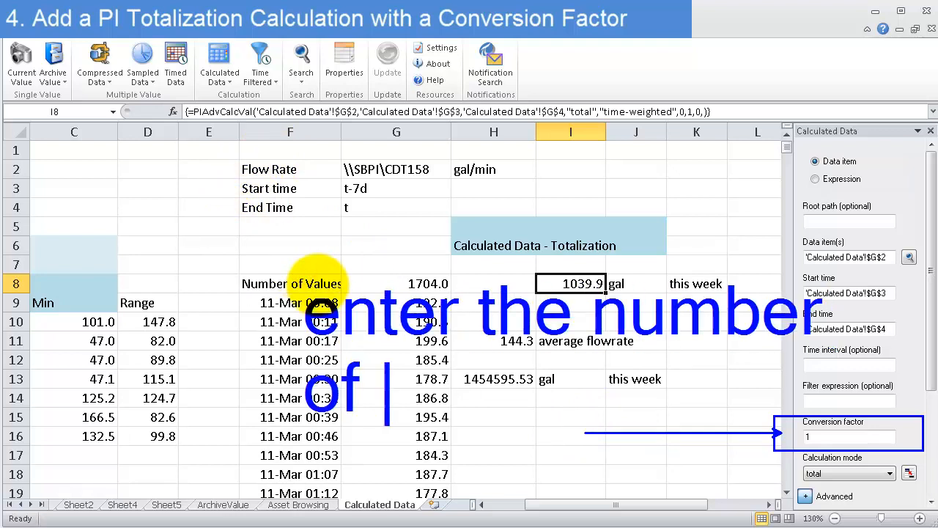
# Note 'minutes in a day' and apply a 1440 conversion factor to the I8 total
pyautogui.write('minutes')
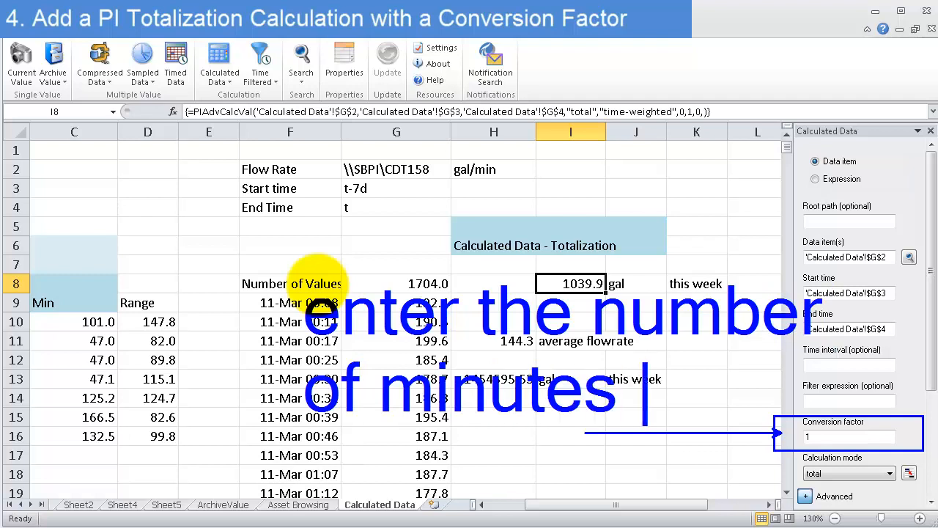
pyautogui.write('in a day')
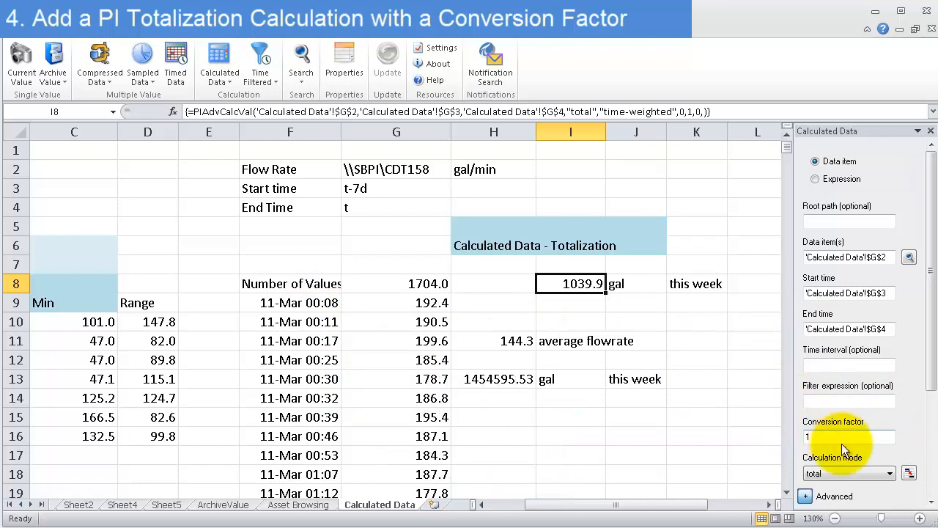
pyautogui.write('1440')
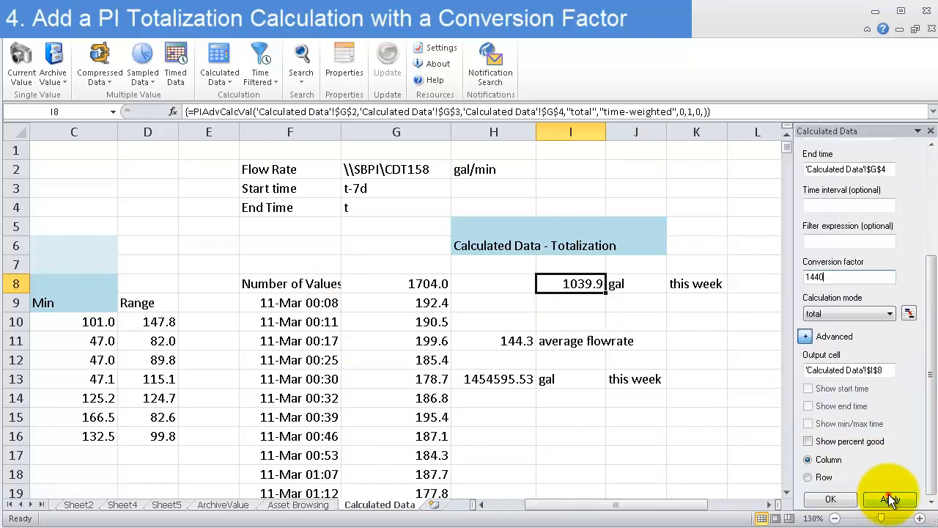
pyautogui.click(890, 499)
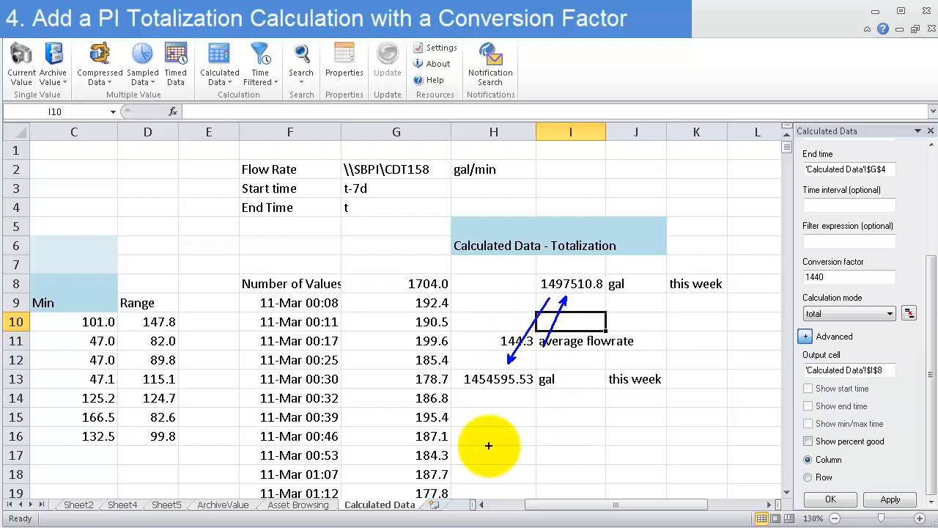
pyautogui.moveTo(530, 352)
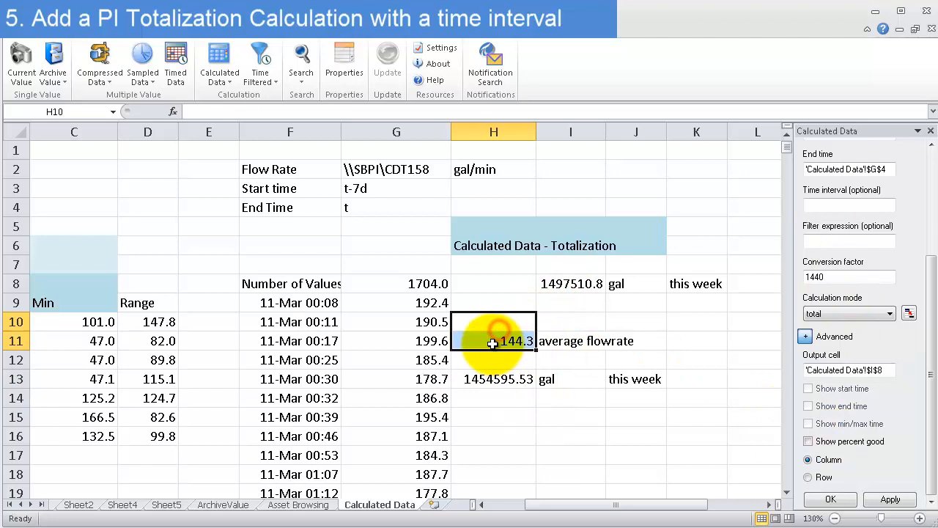
# Select the old average flowrate entries in row 11 for clearing
pyautogui.click(570, 341)
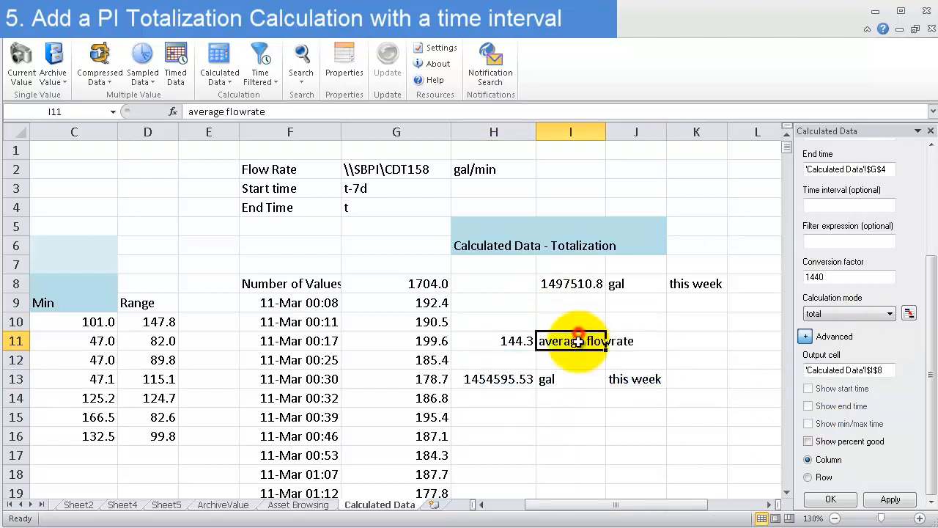
pyautogui.moveTo(564, 410)
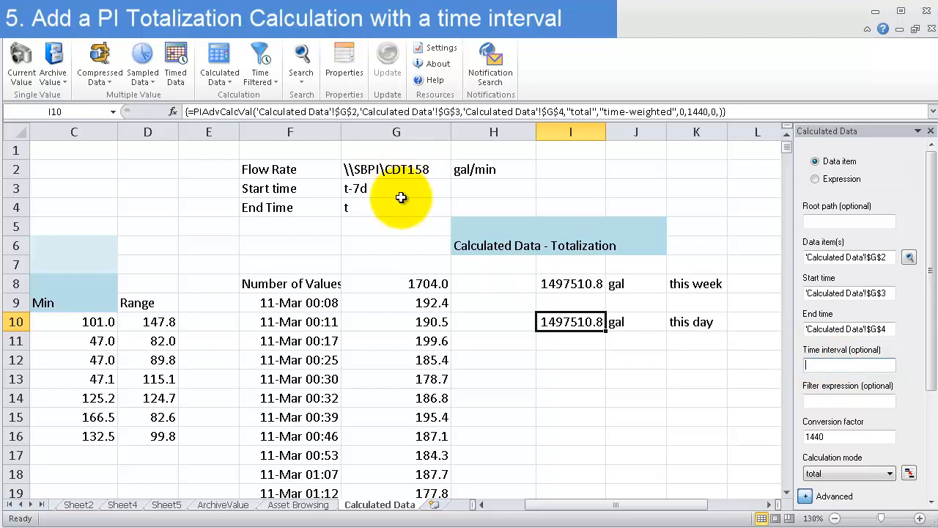
# Recalculate the row 10 total with a 1d interval and start times shown
pyautogui.write('1d')
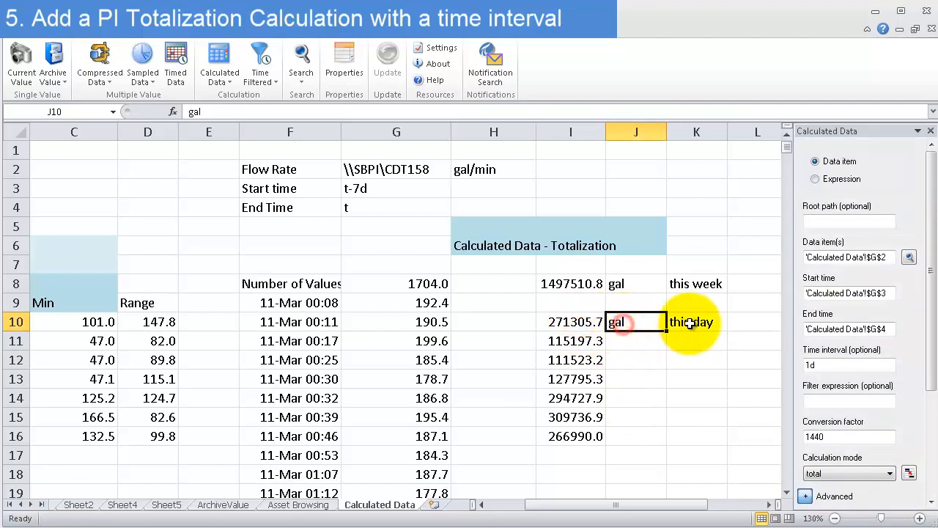
pyautogui.click(696, 322)
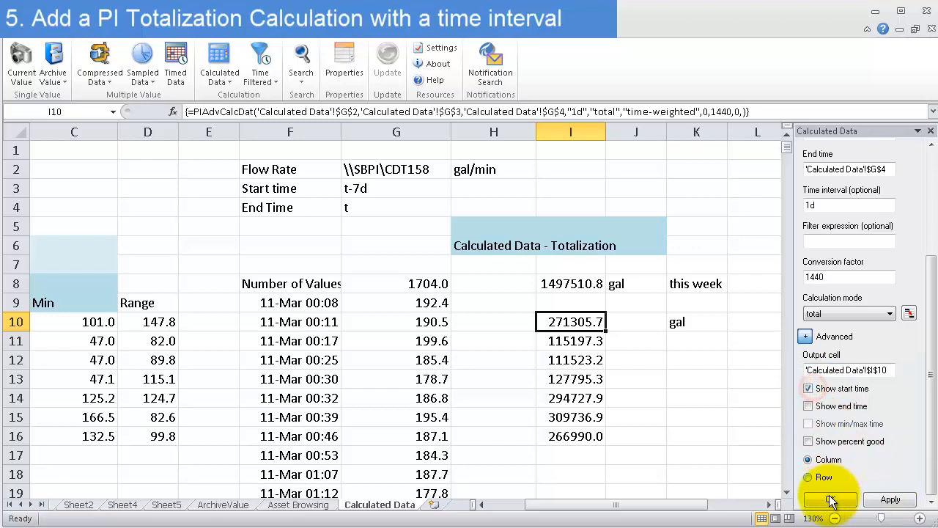
pyautogui.click(890, 499)
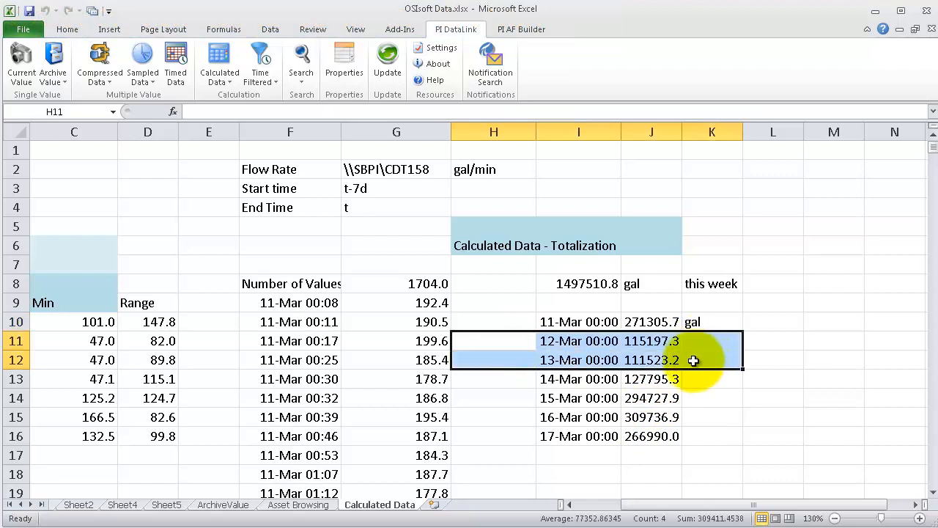
# Type the 'Daily Production totals' heading above the daily totals
pyautogui.click(712, 340)
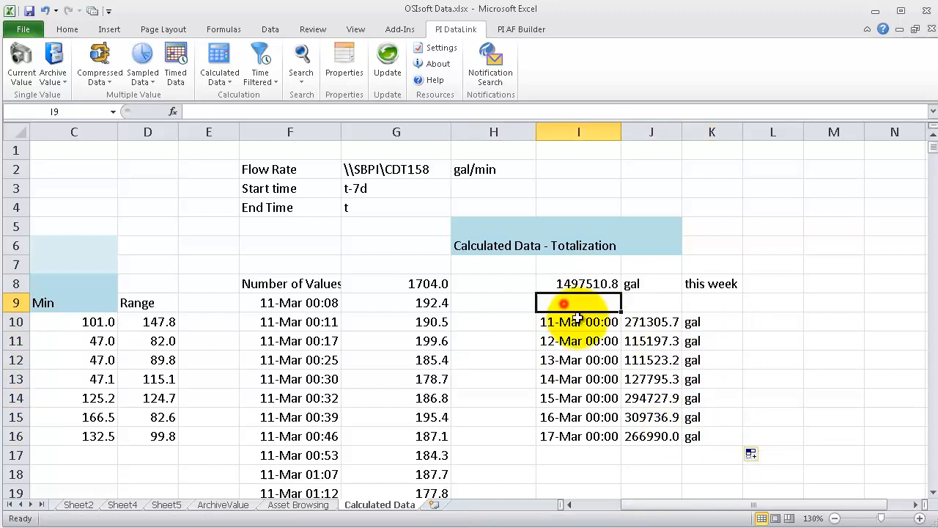
pyautogui.write('Daily Production totals')
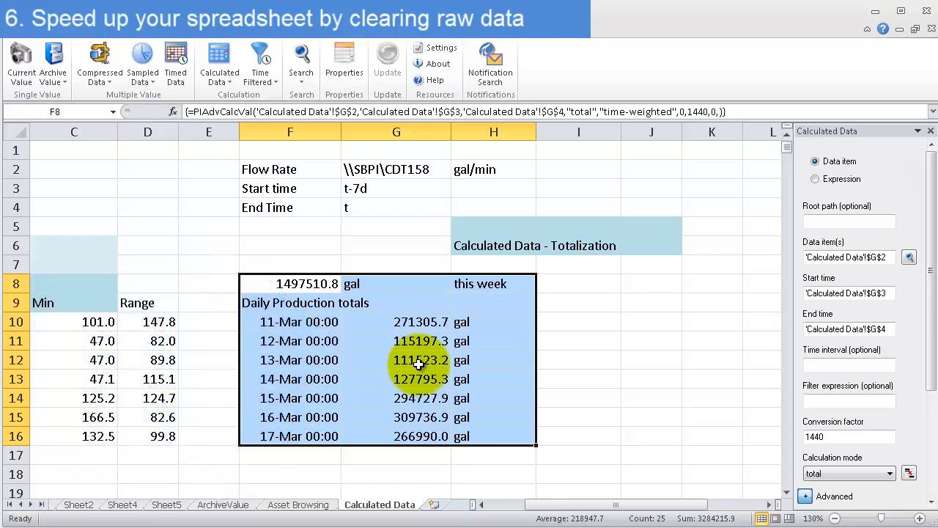
# Inspect daily total cells to show their 1d interval and 1440 factor settings
pyautogui.click(395, 340)
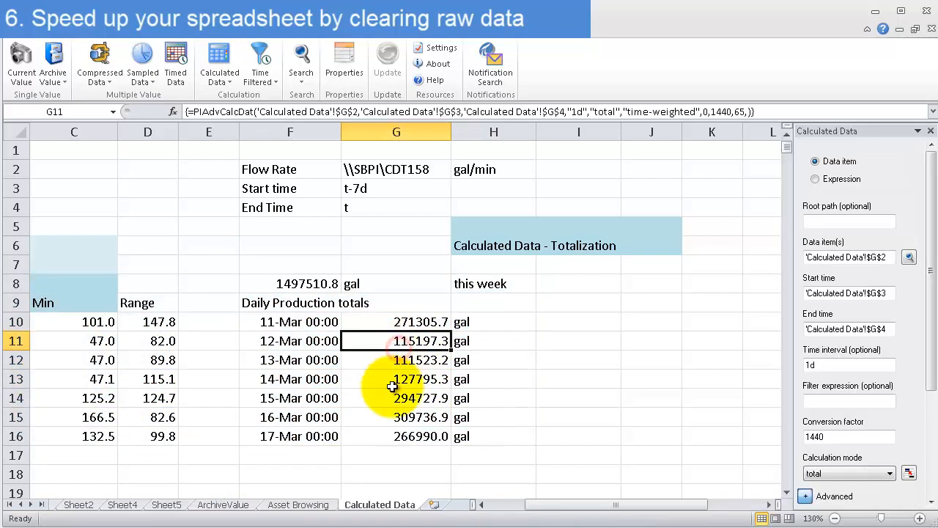
pyautogui.click(396, 397)
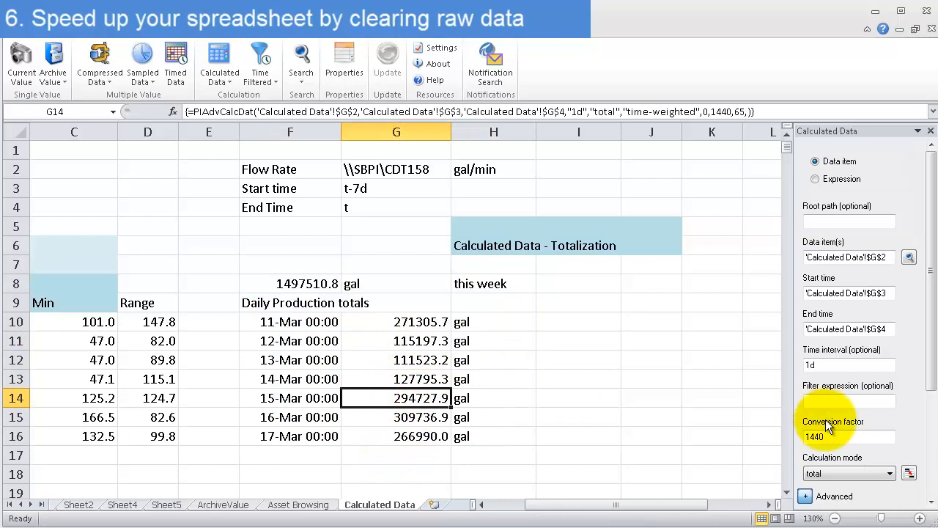
pyautogui.click(848, 365)
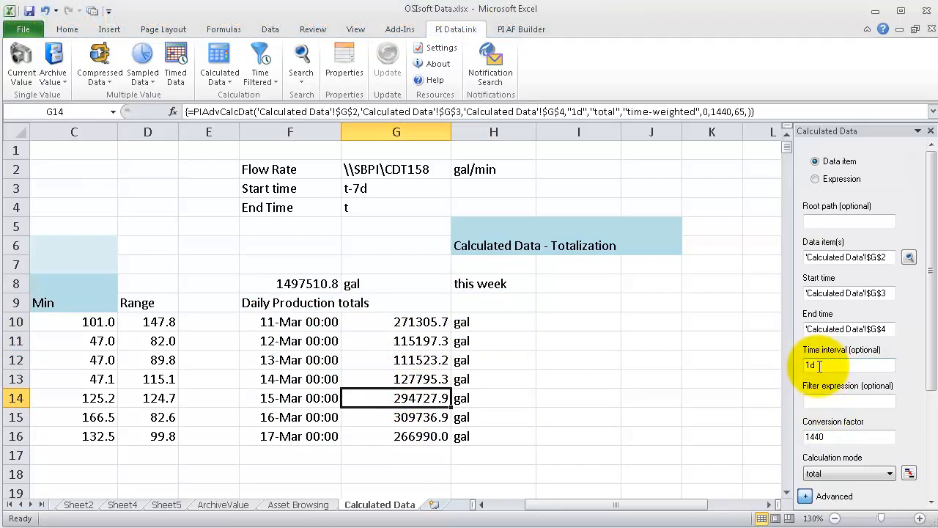